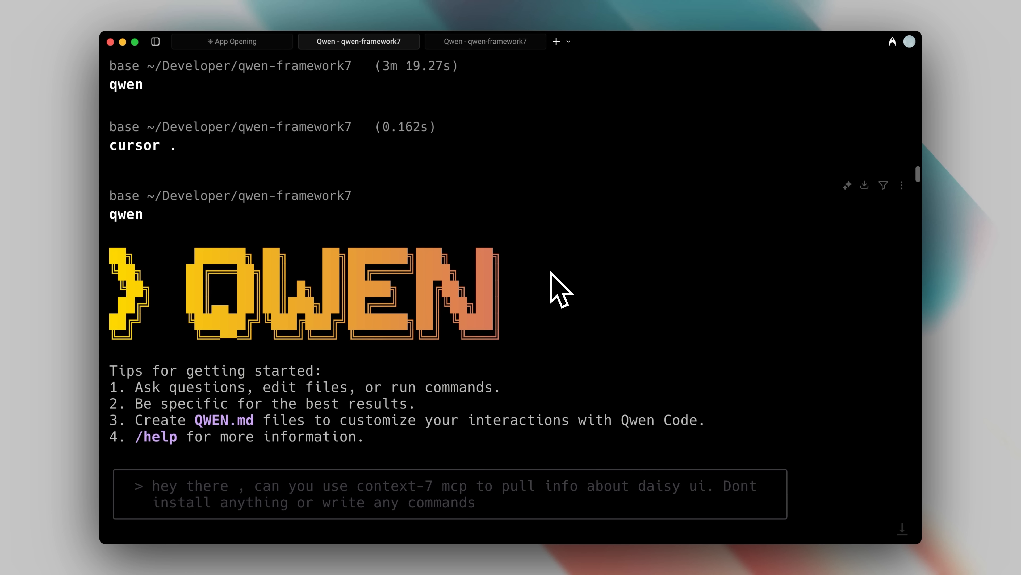
mouse_move(524, 511)
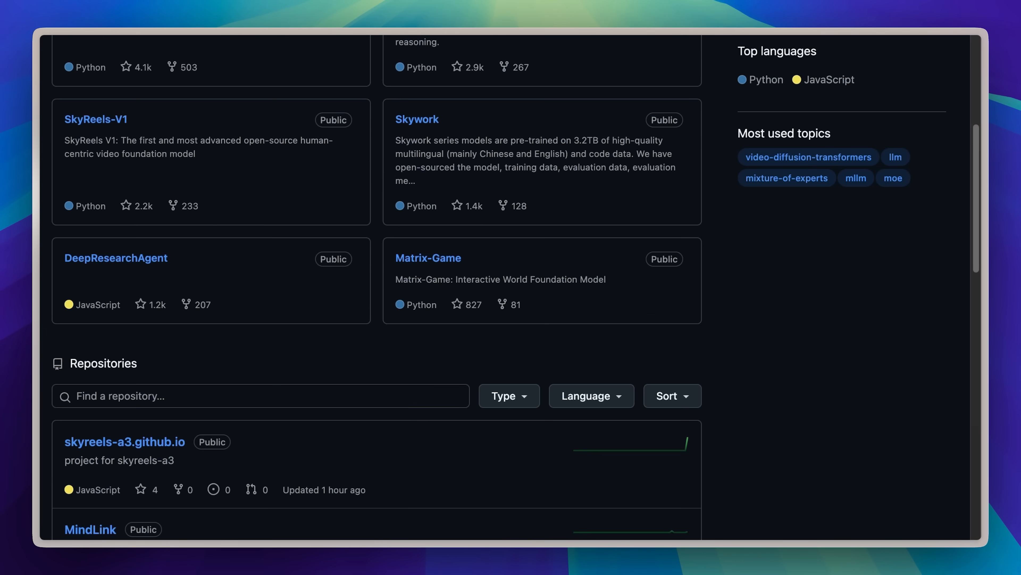
Step: View the Skywork-R1V3 repository README and the Skywork org's Models list
click(417, 119)
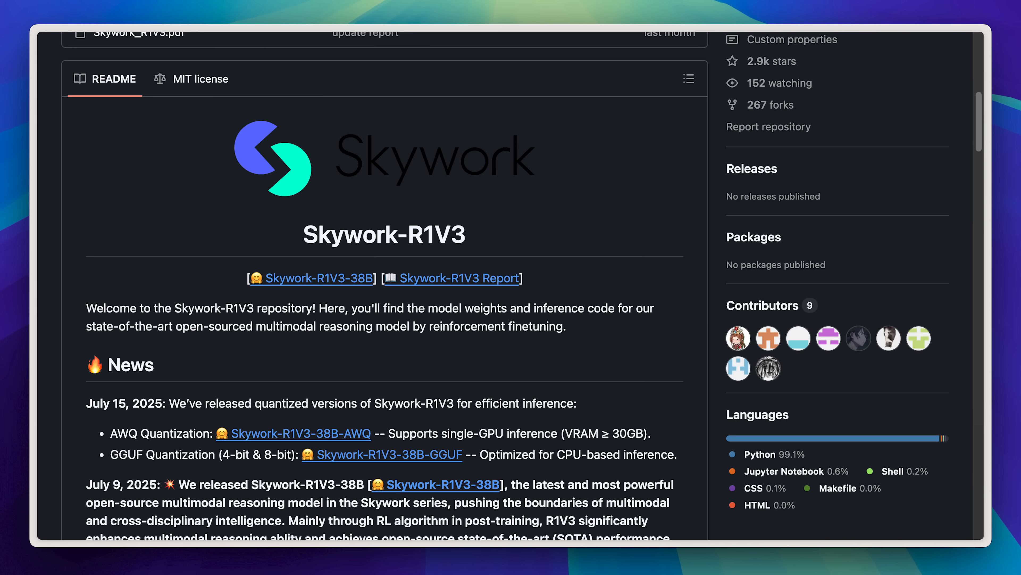
double_click(384, 235)
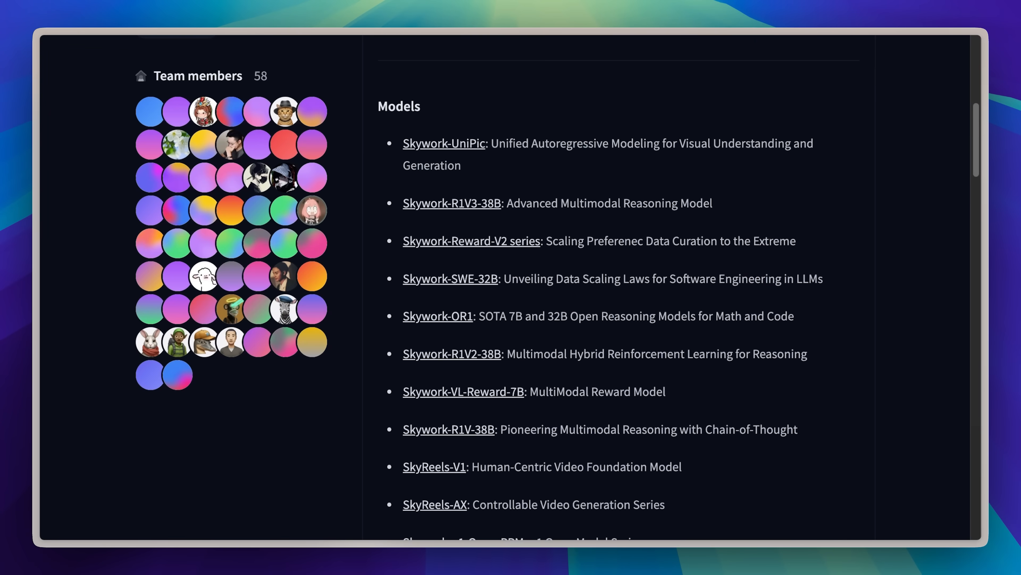
scroll(down, 3)
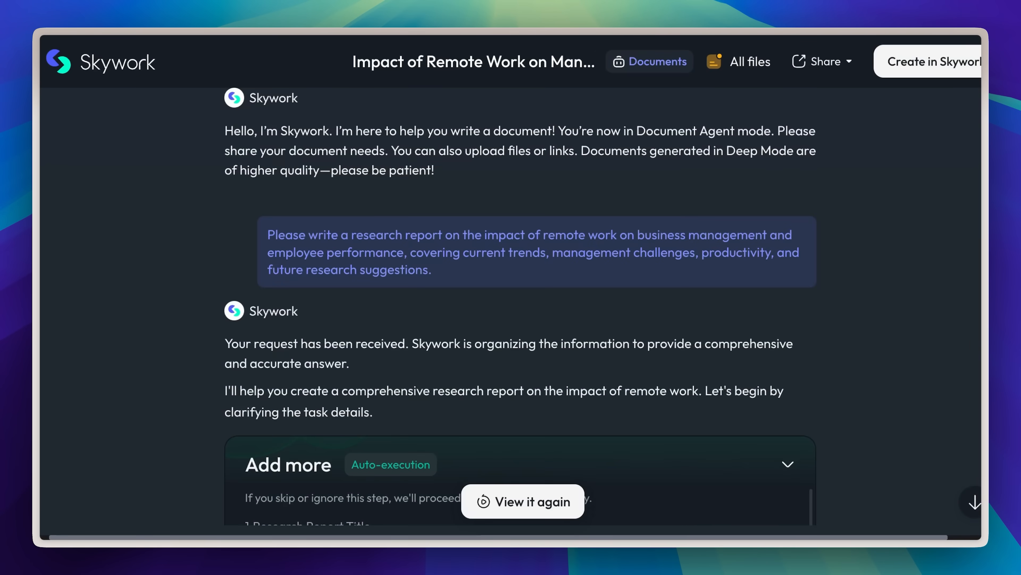
Step: Send the Documents agent prompt, view its results and go to the Try It Now page
scroll(down, 3)
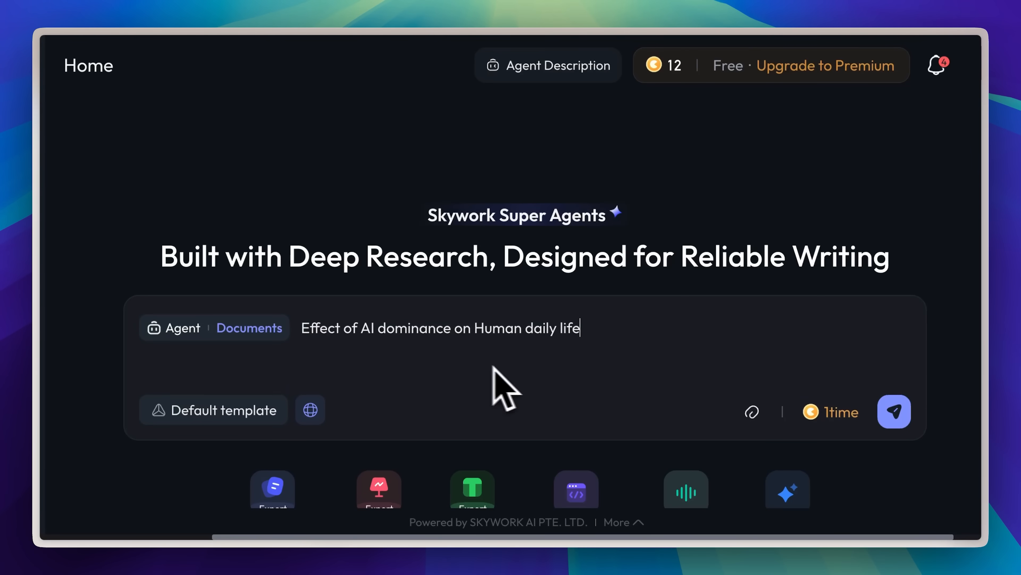
click(895, 412)
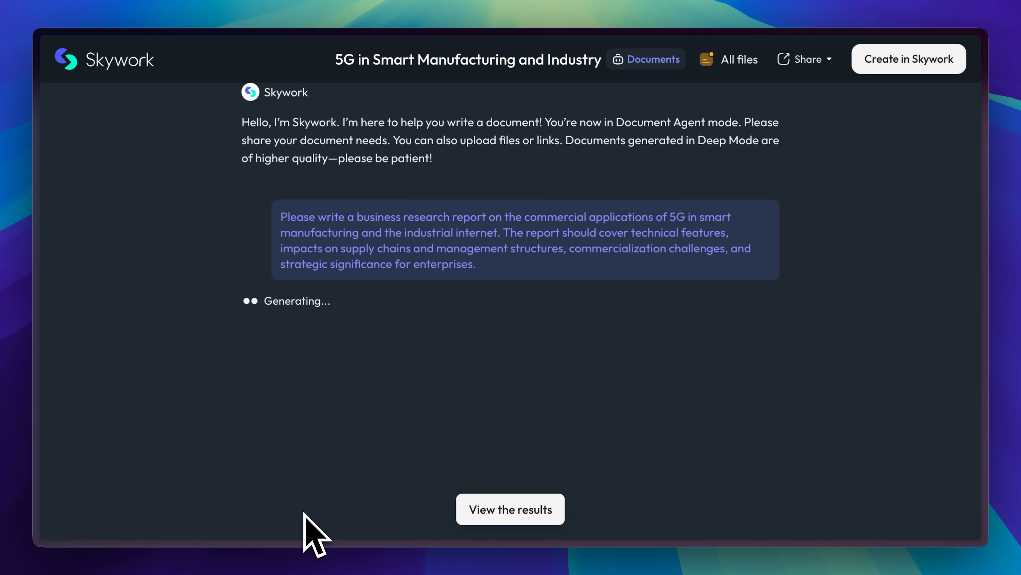
click(510, 516)
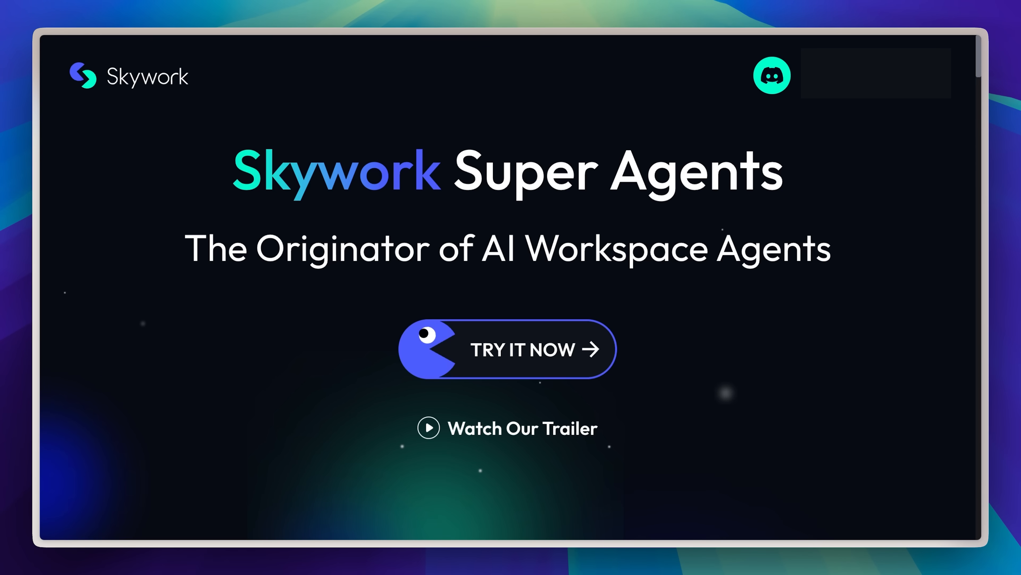
click(526, 350)
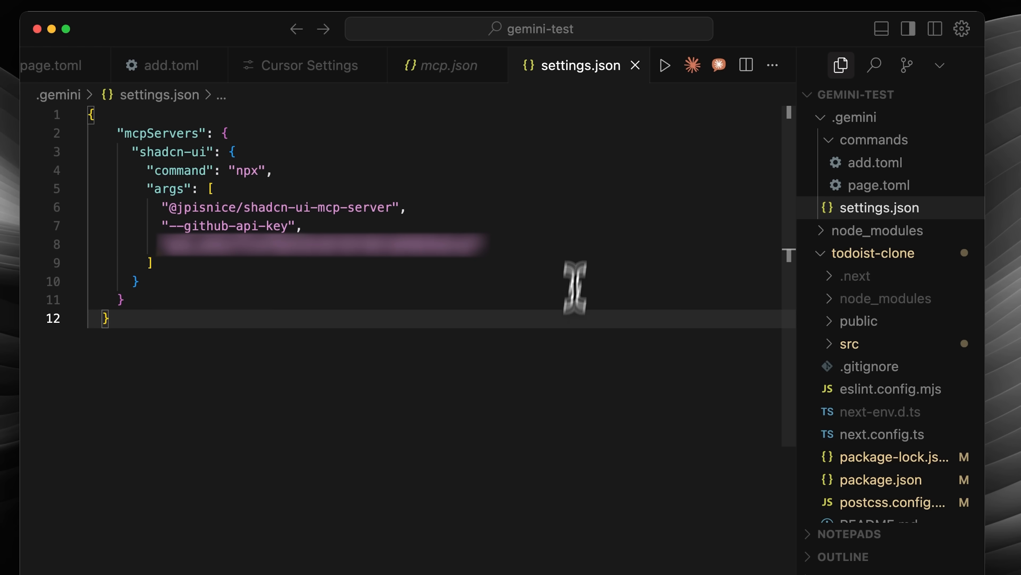
mouse_move(576, 194)
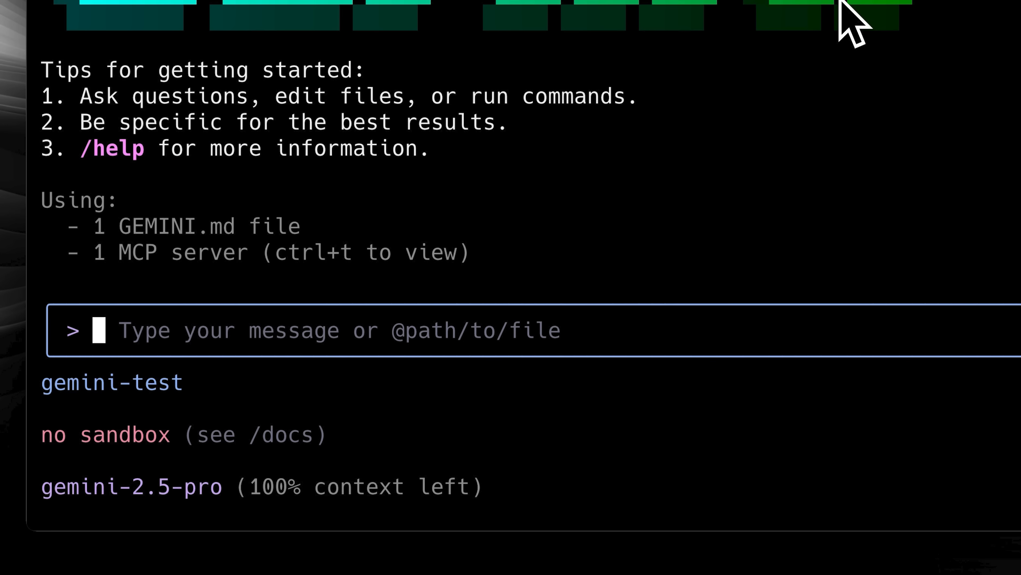
Step: Toggle the Gemini session into accepting-edits mode with Shift+Tab and Ctrl+Y
key(shift+tab)
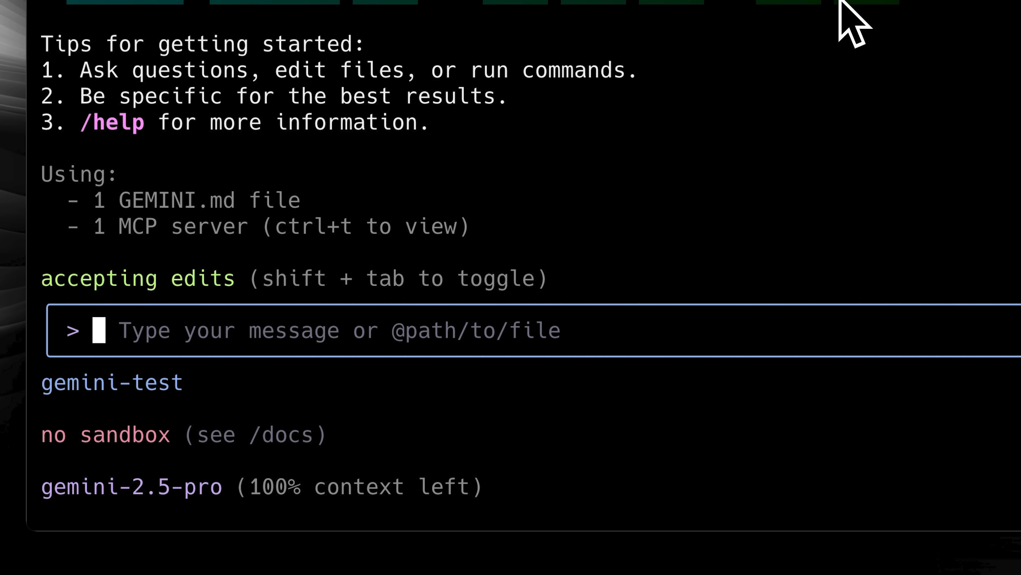
key(ctrl+y)
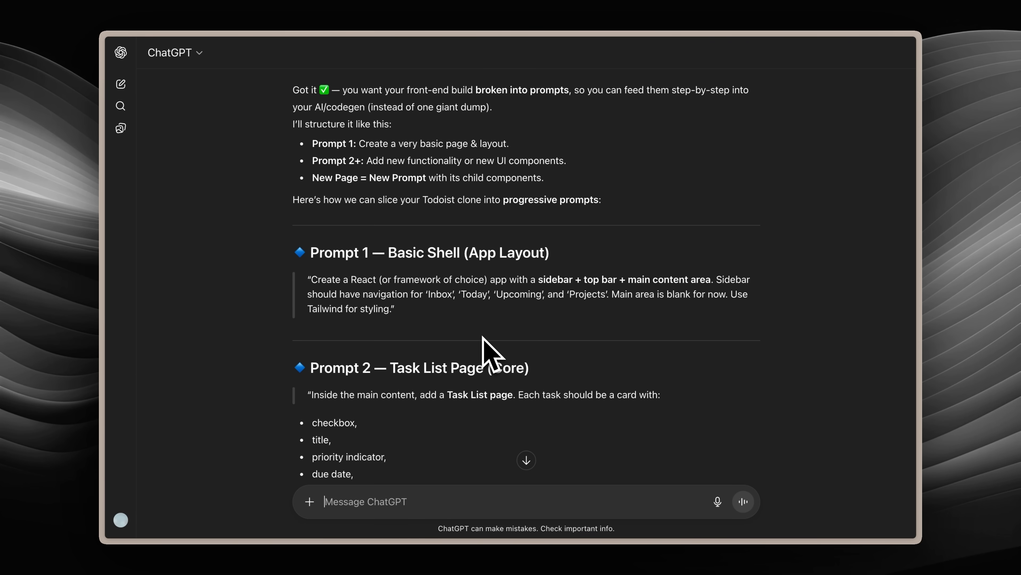
Step: Read through Prompt 1 Basic Shell to Prompt 4 Projects Page in the ChatGPT reply
scroll(down, 3)
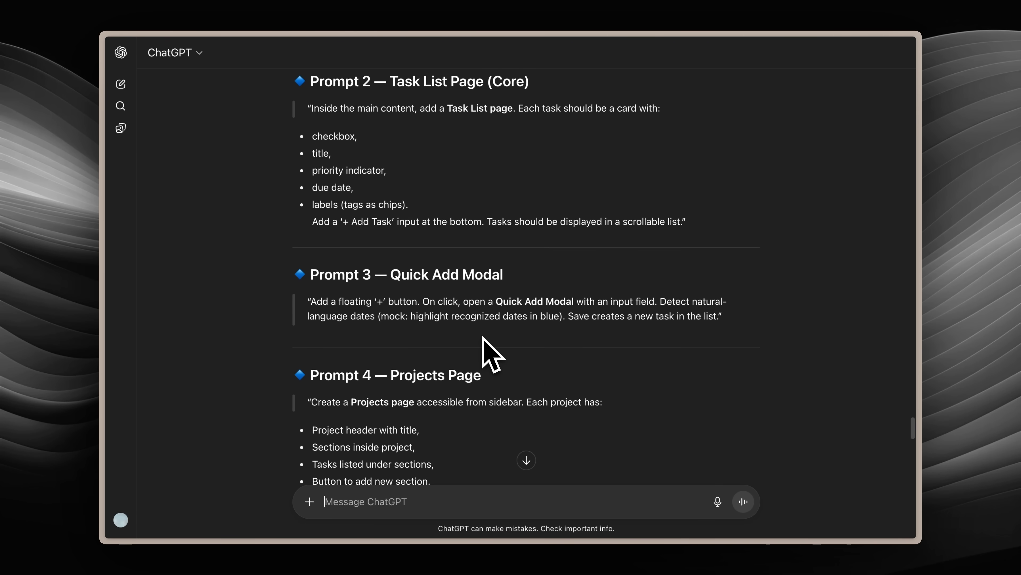
scroll(down, 3)
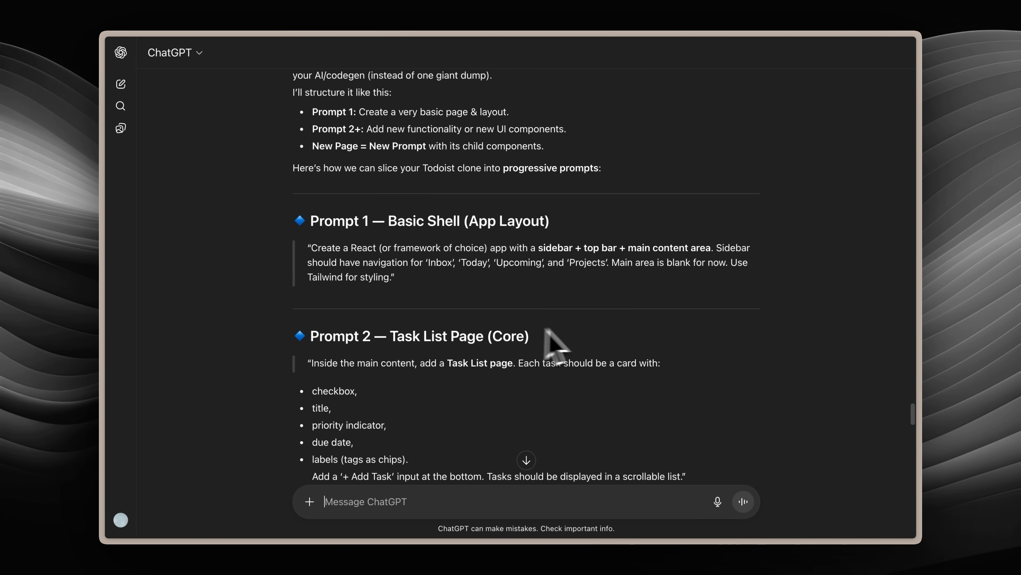
scroll(down, 3)
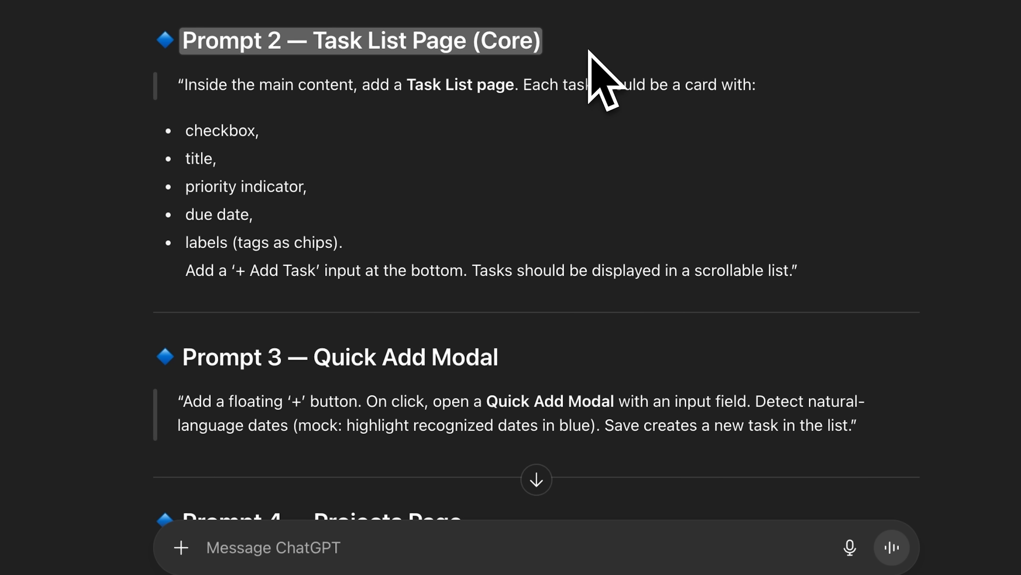
scroll(down, 3)
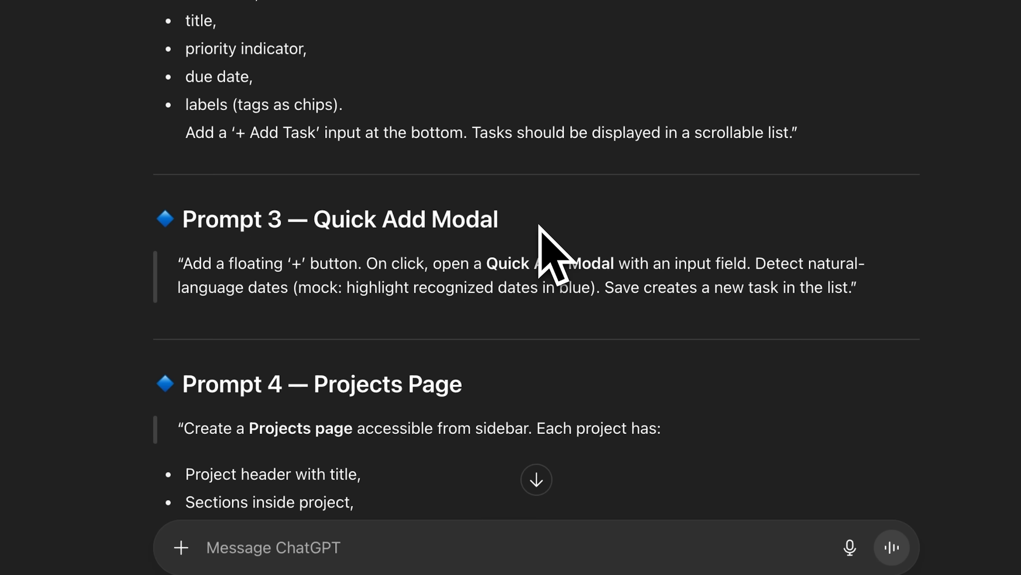
scroll(down, 3)
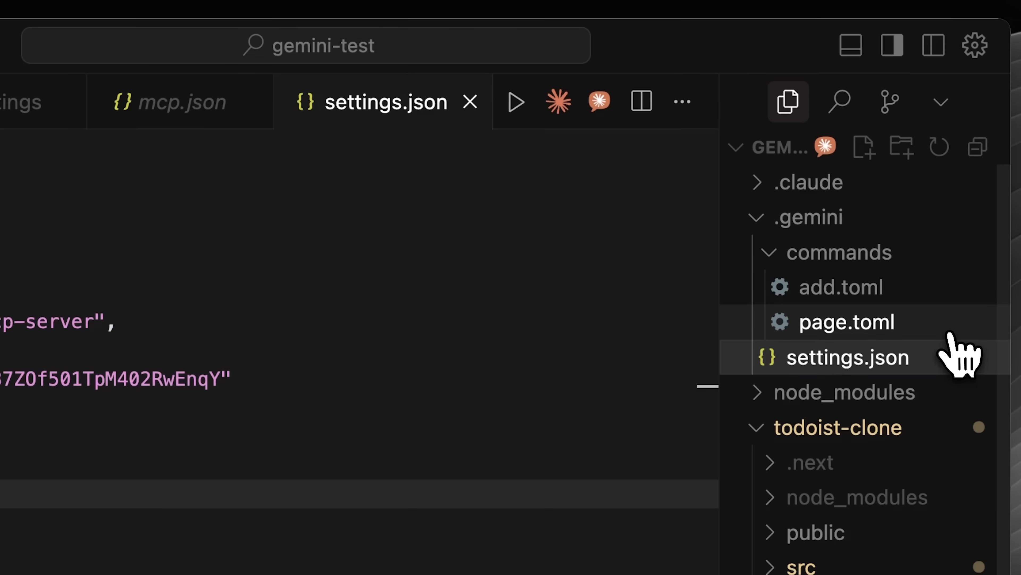
Step: View page.toml under .gemini/commands, the shadcn page-building custom command
click(844, 322)
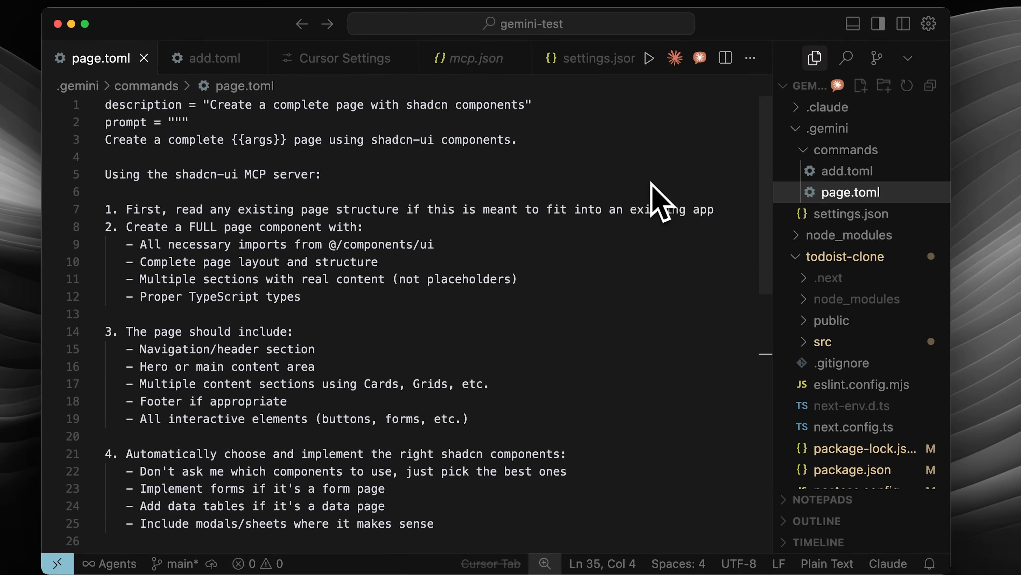
click(214, 58)
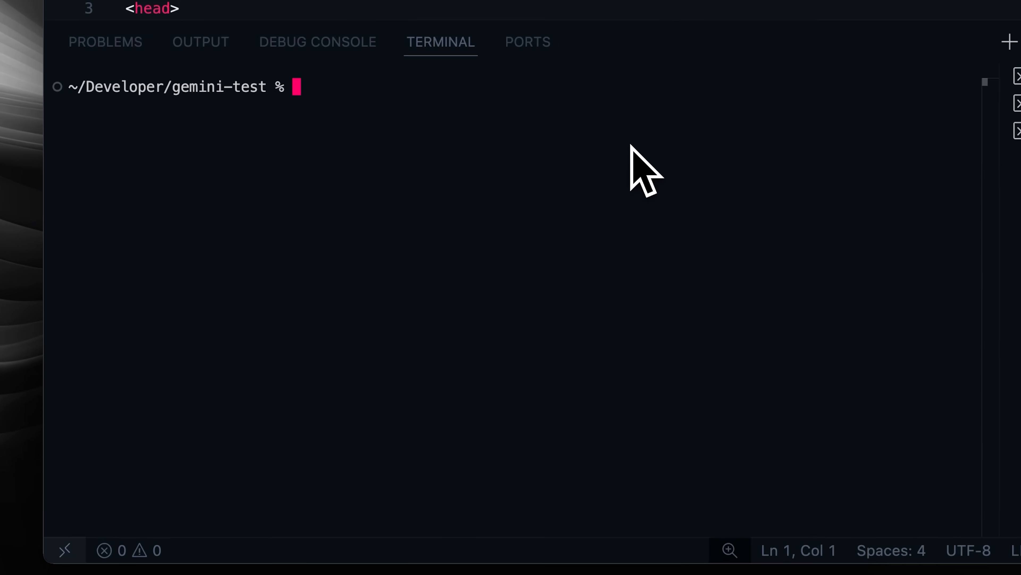
Step: Launch gemini in the terminal and check the /ide connection status
text(gemini)
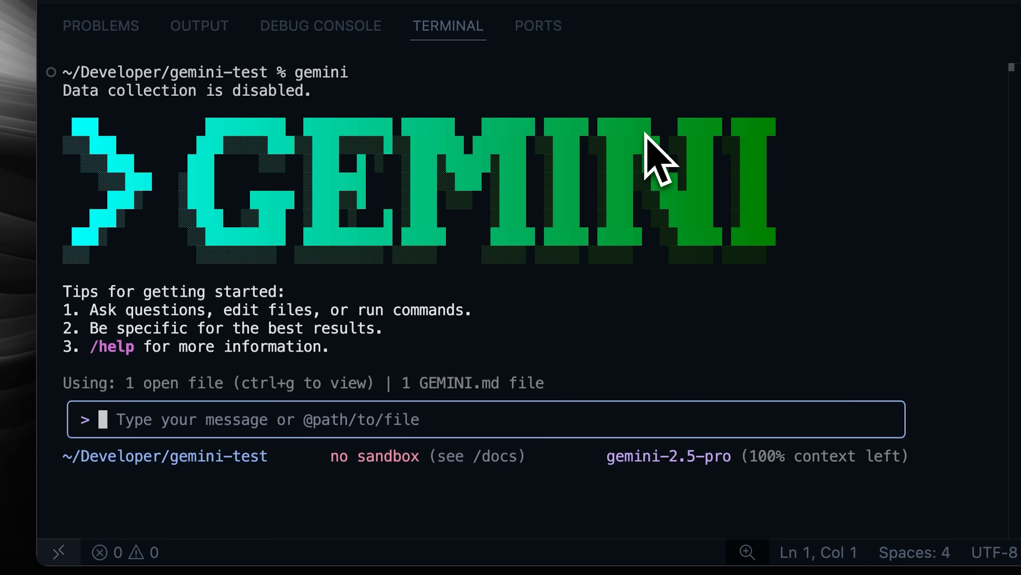
text(/)
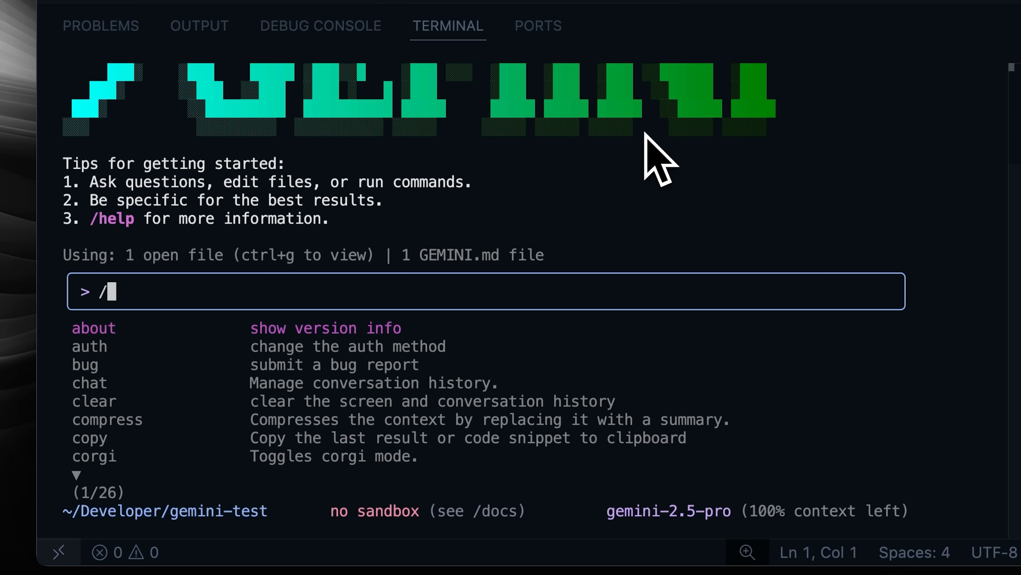
text(ide)
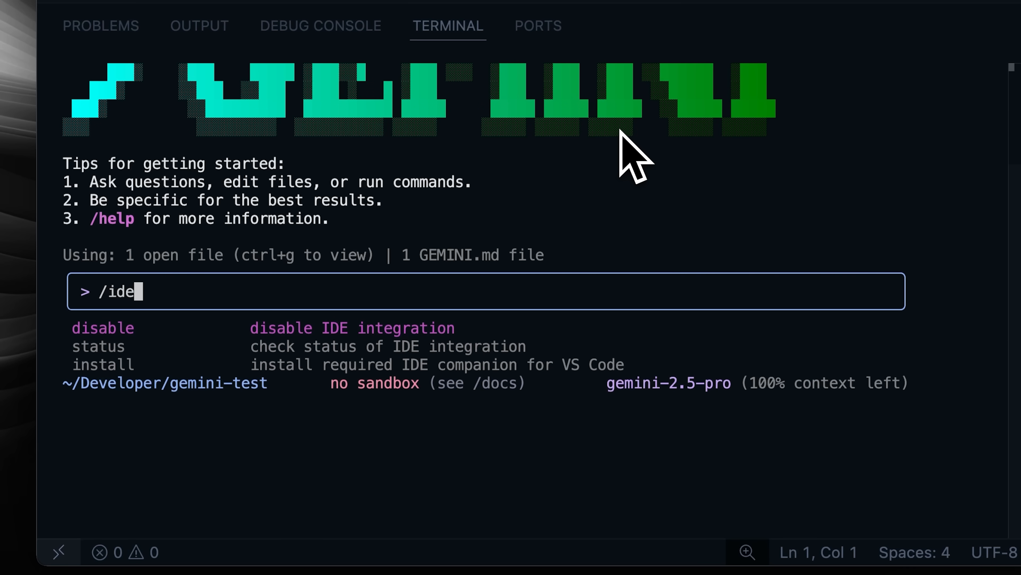
key(Enter)
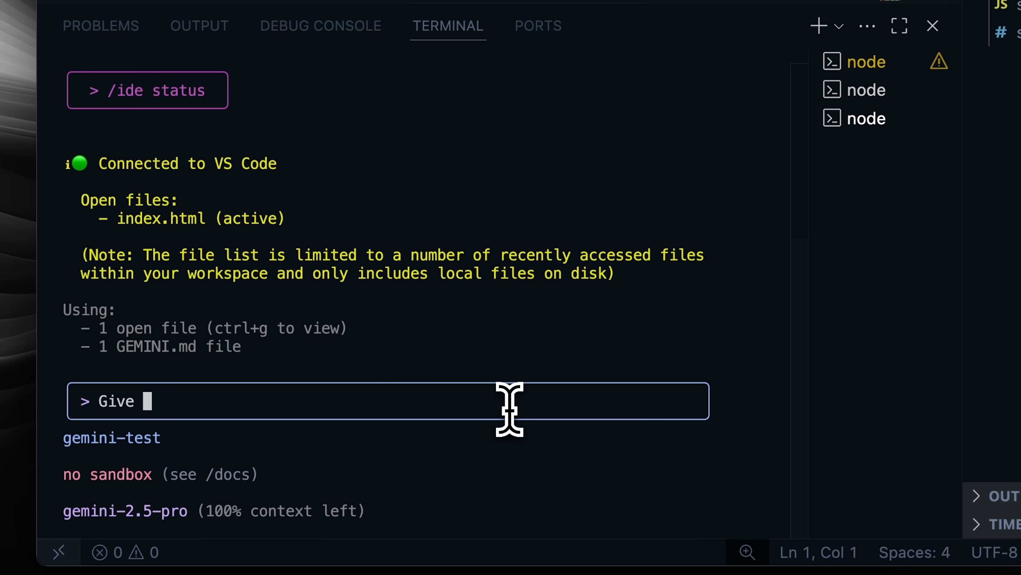
Step: Ask Gemini to 'give me the ability to have multiple lists in the app.'
text(me the ability to add multiple)
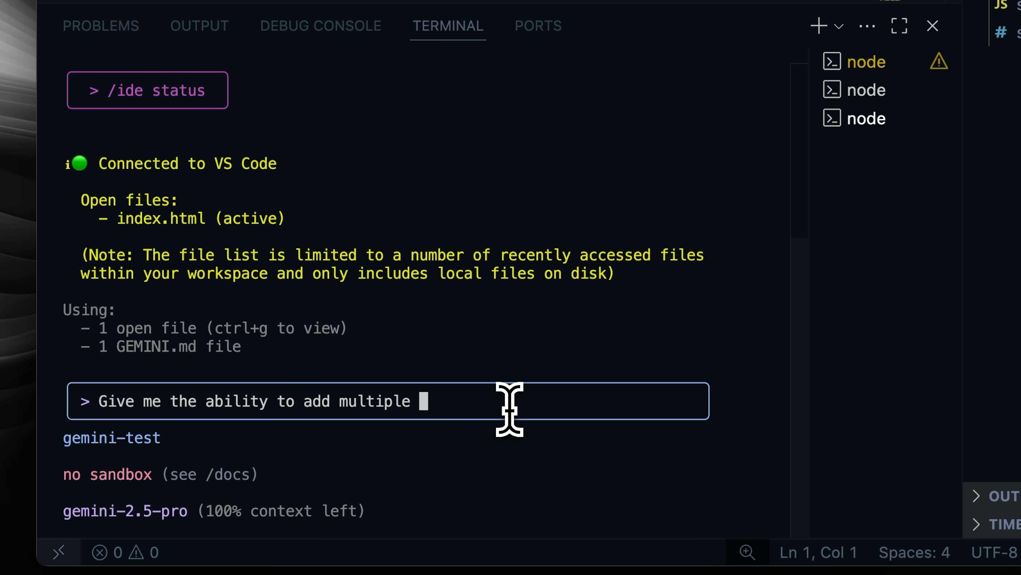
text(lists in the app.)
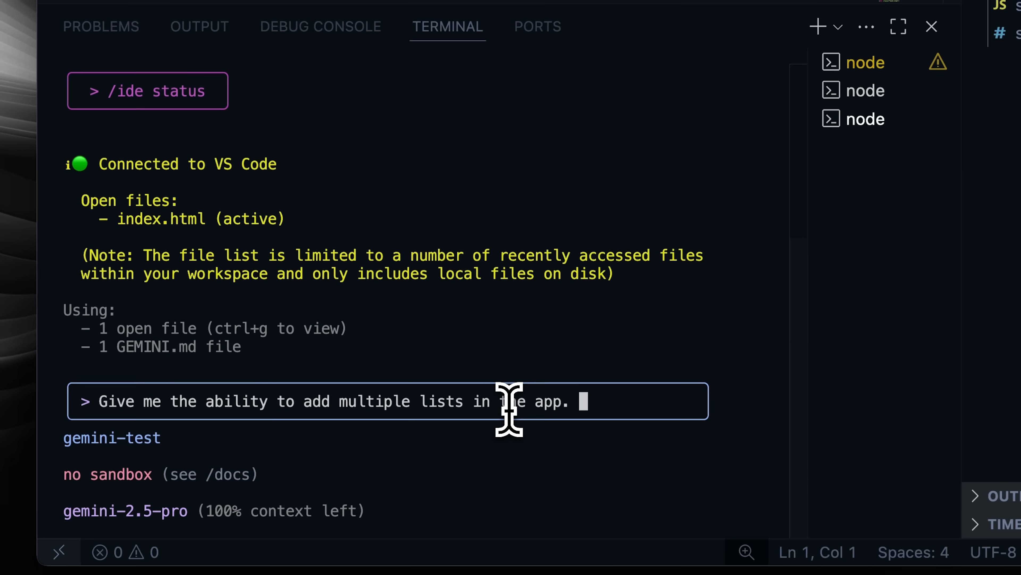
key(Enter)
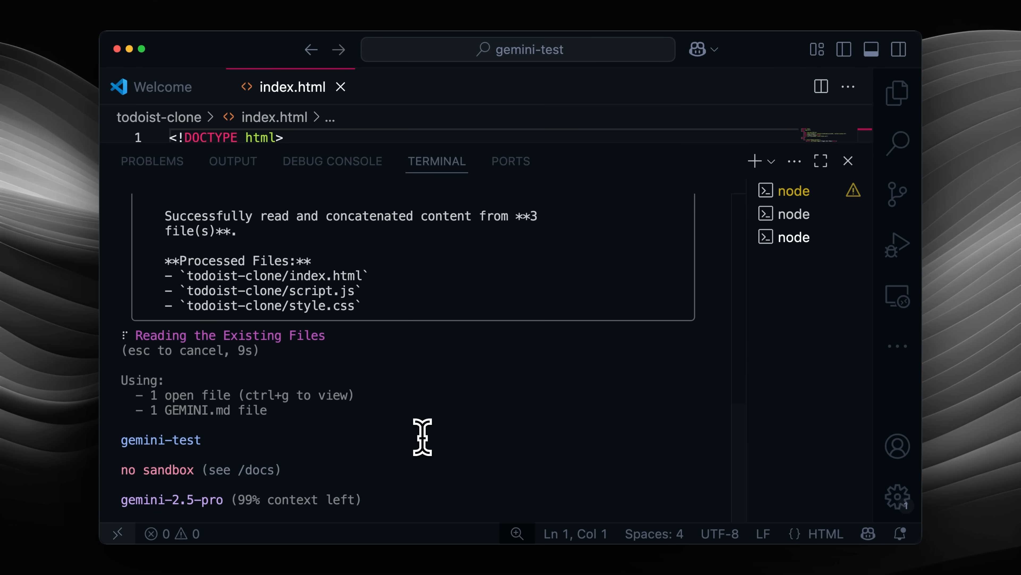
mouse_move(673, 143)
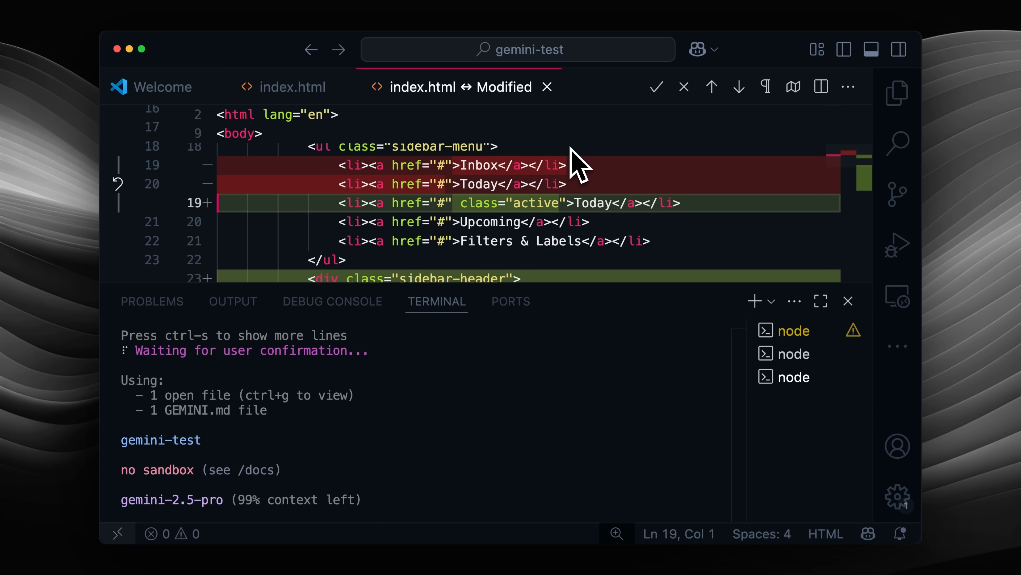
Step: Review the index.html diff and accept the sidebar flex layout change in style.css
scroll(down, 3)
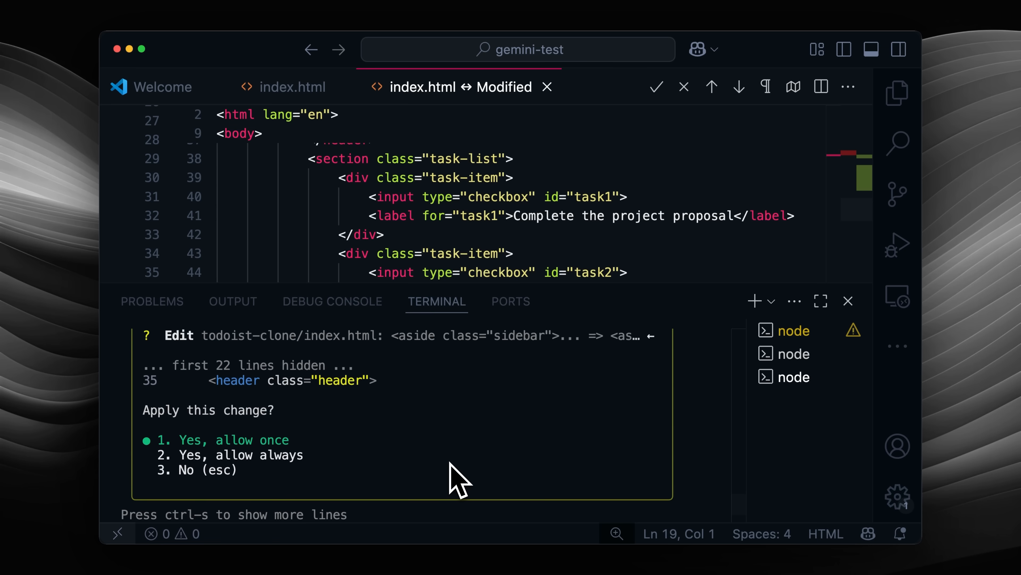
mouse_move(365, 467)
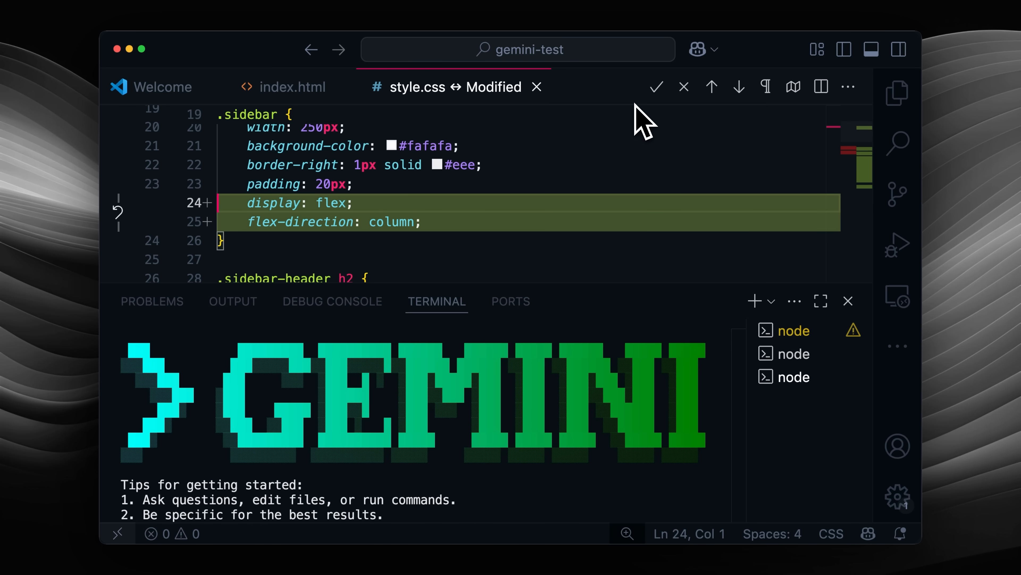
click(293, 87)
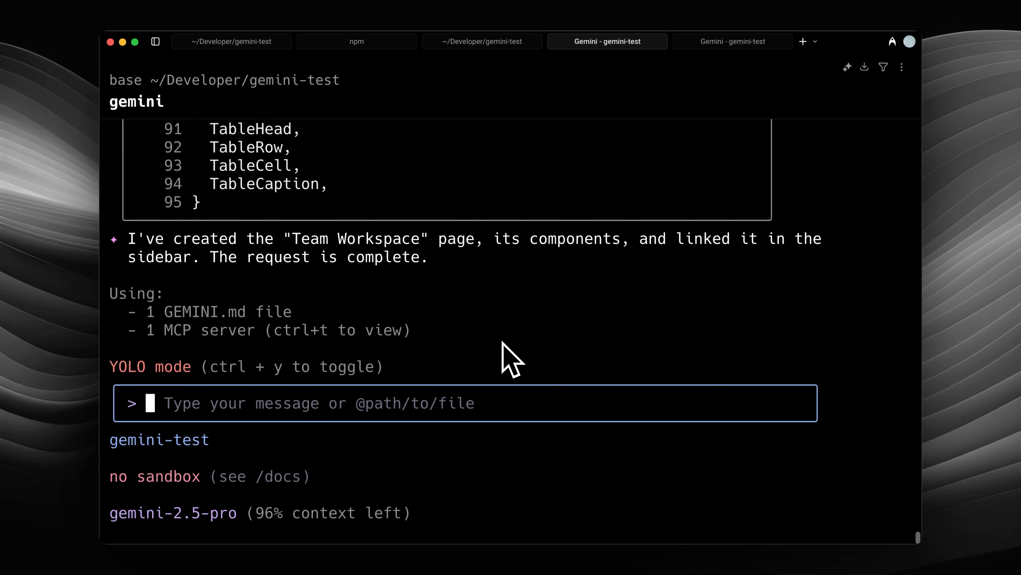
Step: Enter / in the prompt and browse the slash-command suggestion list
text(/)
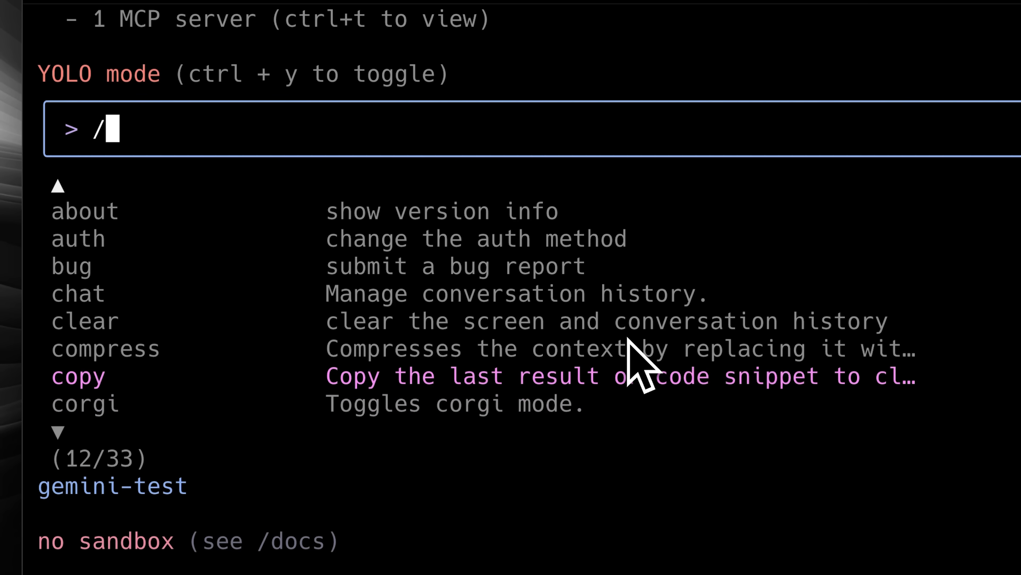
scroll(down, 3)
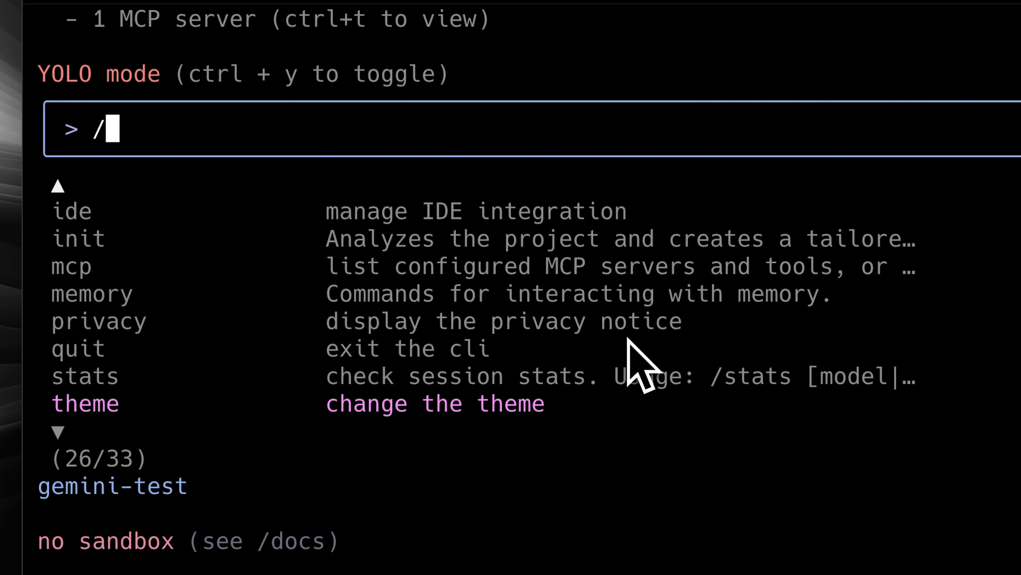
click(85, 404)
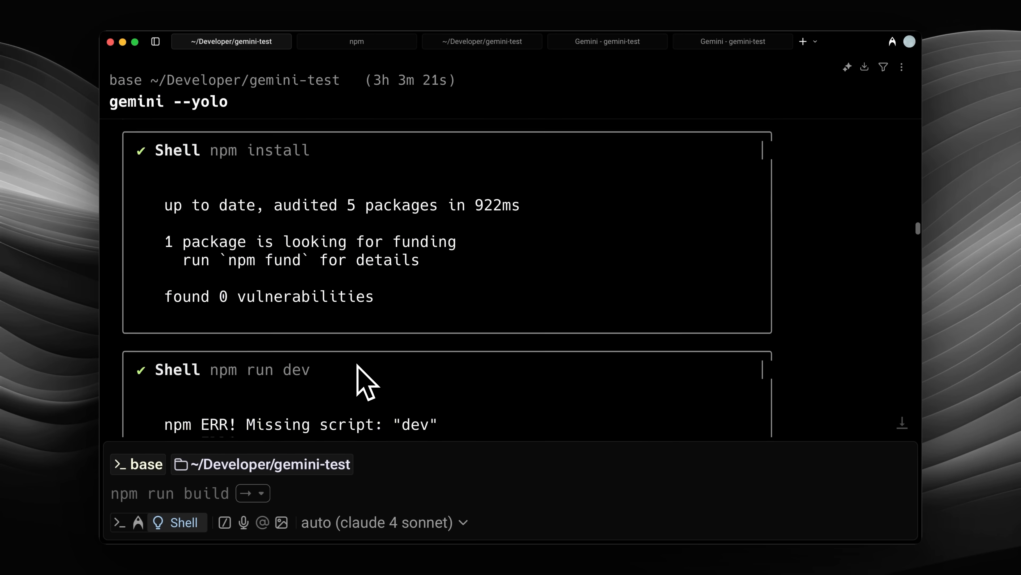
Step: Scroll the Interaction Summary showing 79 tool calls, timings and gemini-2.5-pro token usage
scroll(down, 3)
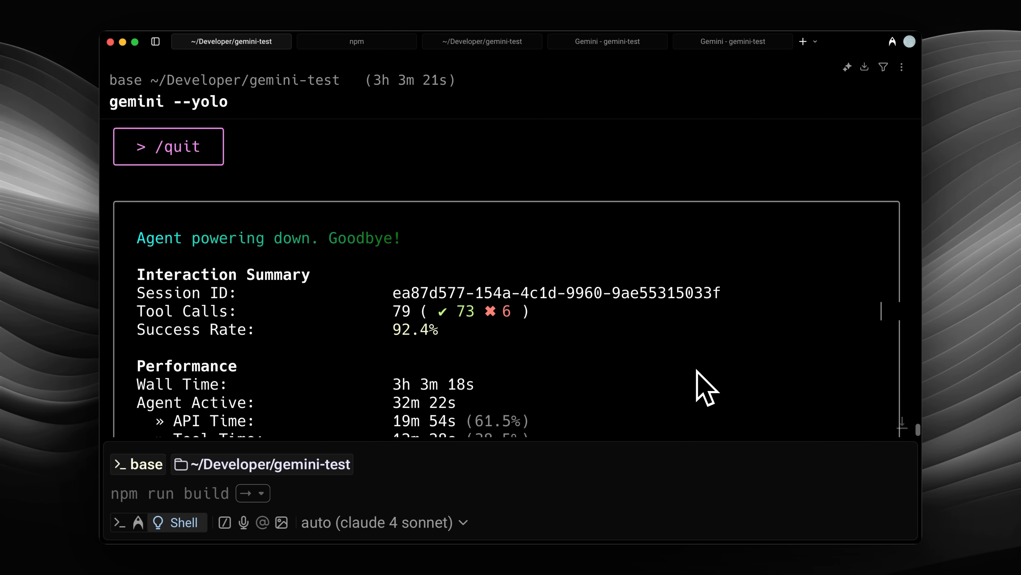
scroll(down, 3)
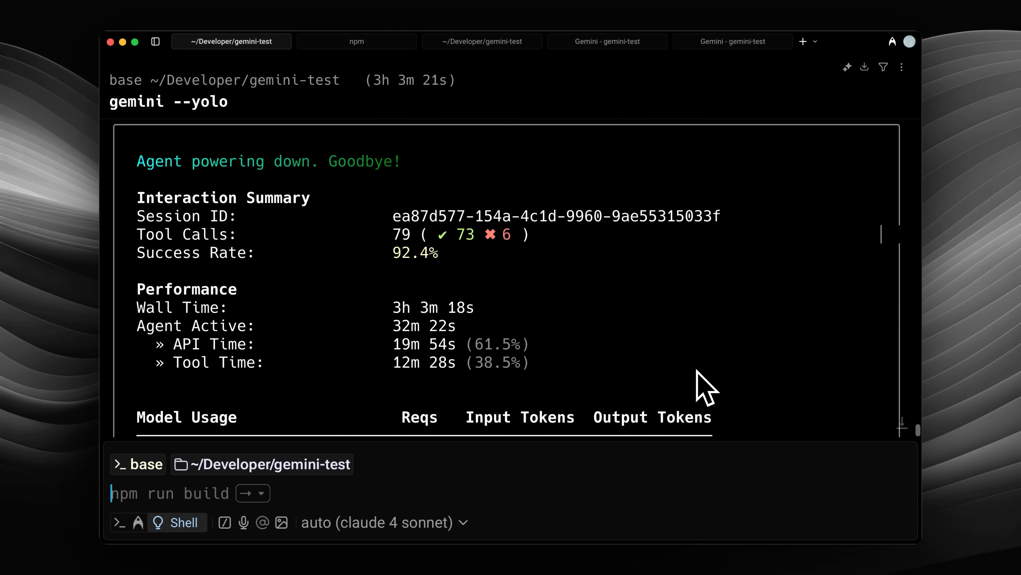
scroll(down, 3)
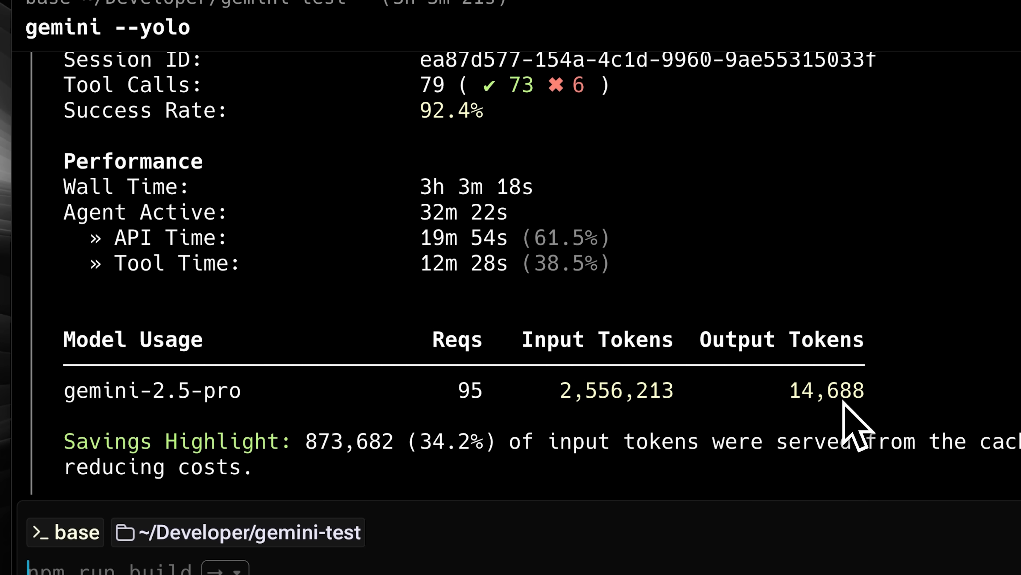
mouse_move(513, 416)
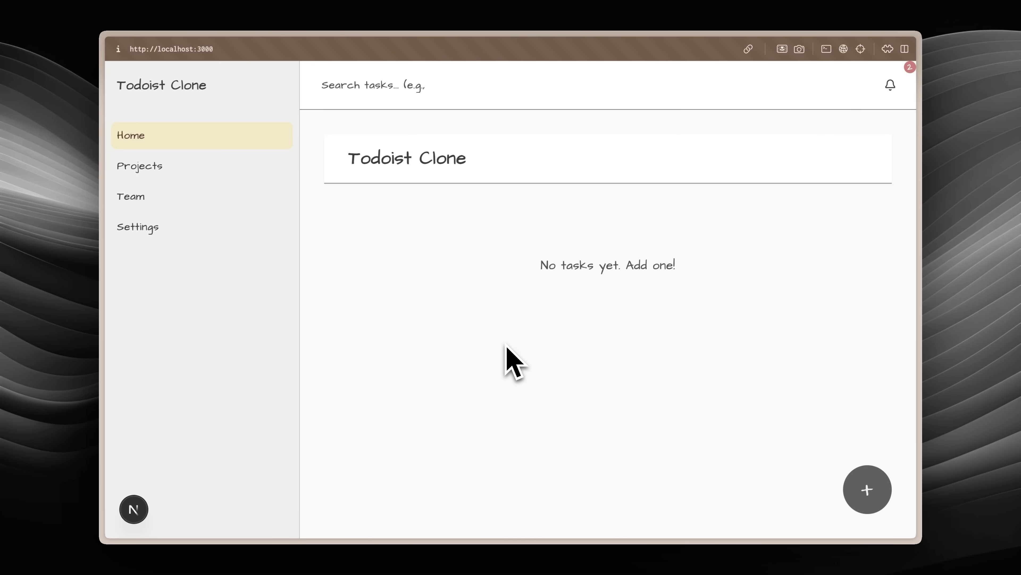
mouse_move(684, 370)
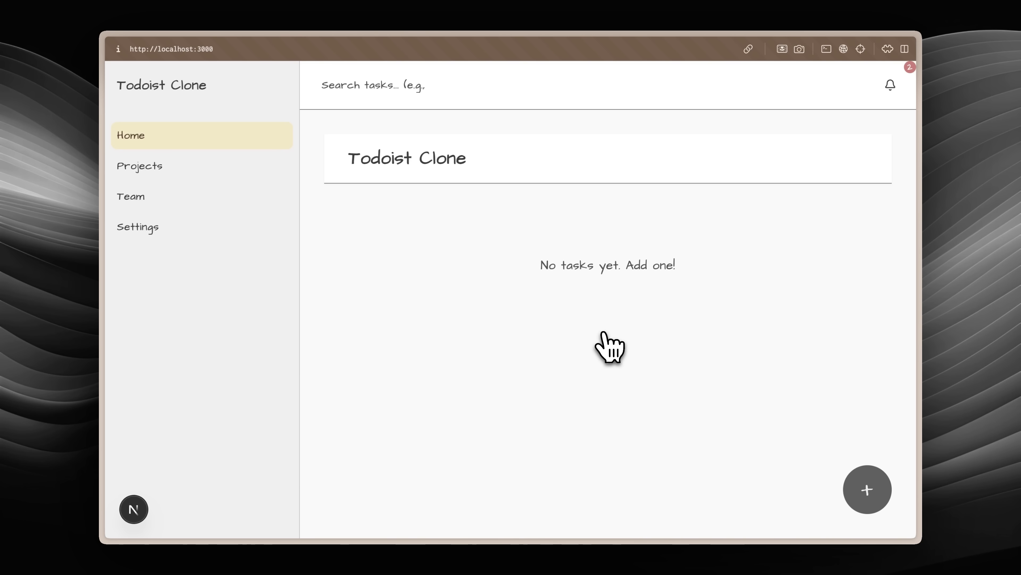
Step: Show the Projects page in Calendar view as a month calendar
click(139, 166)
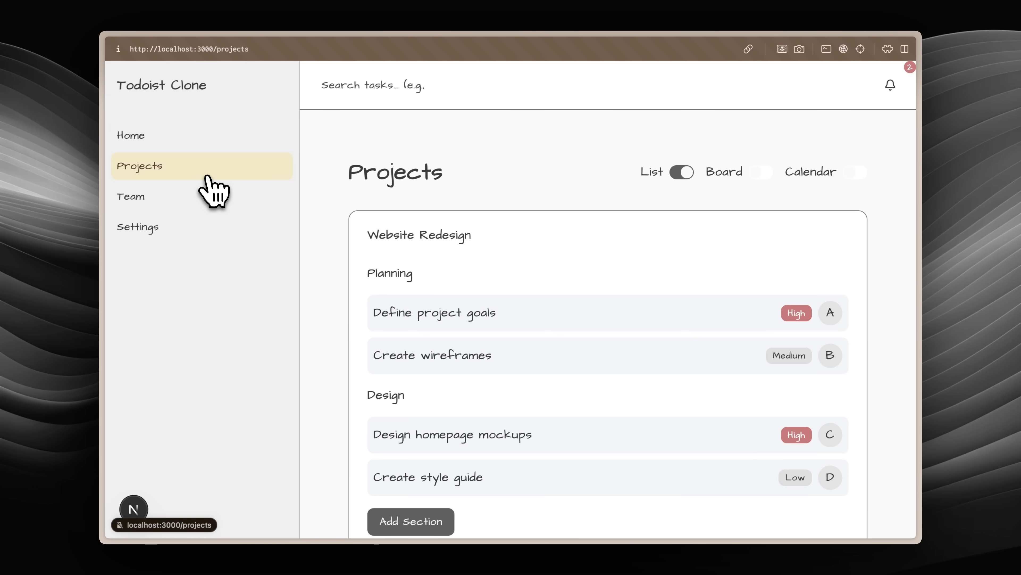
mouse_move(761, 174)
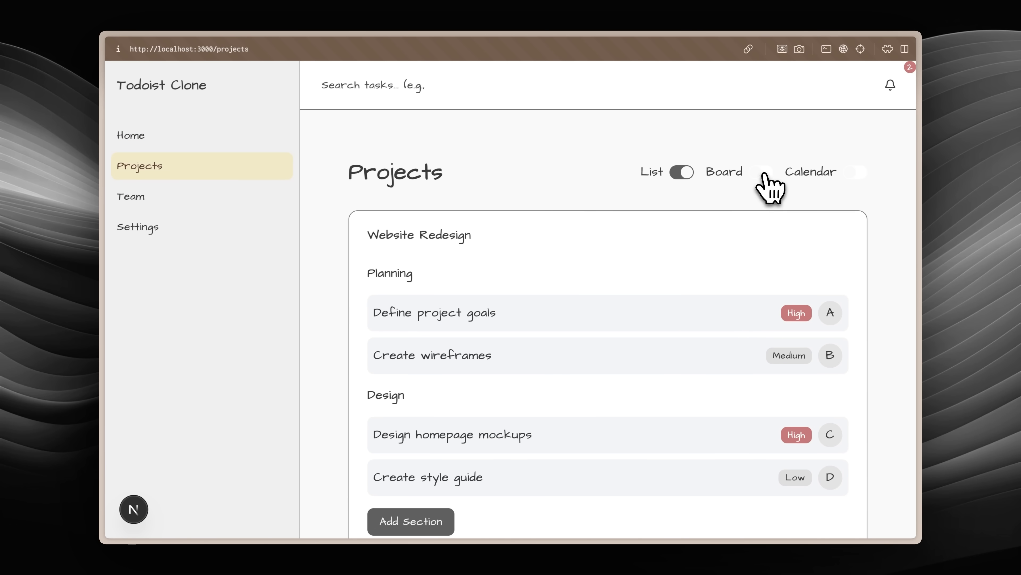
click(856, 172)
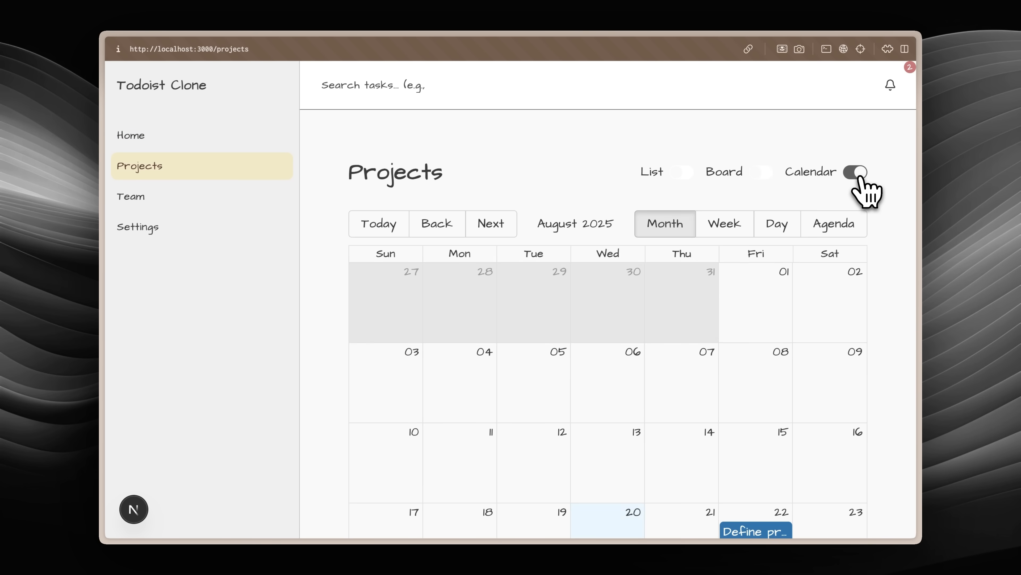
scroll(down, 3)
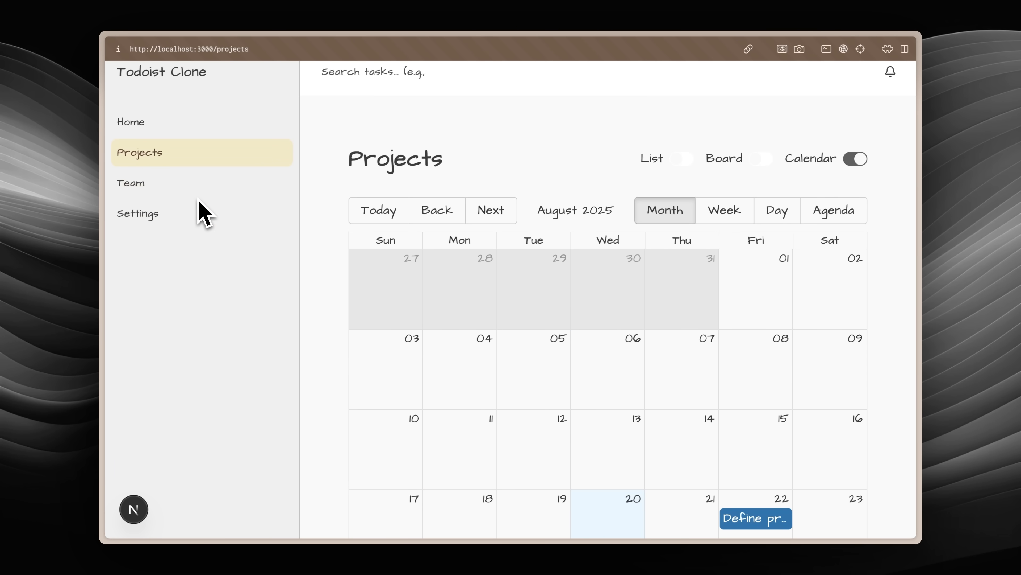
Step: Switch to the Team Workspace page with shared projects and activity log
click(131, 183)
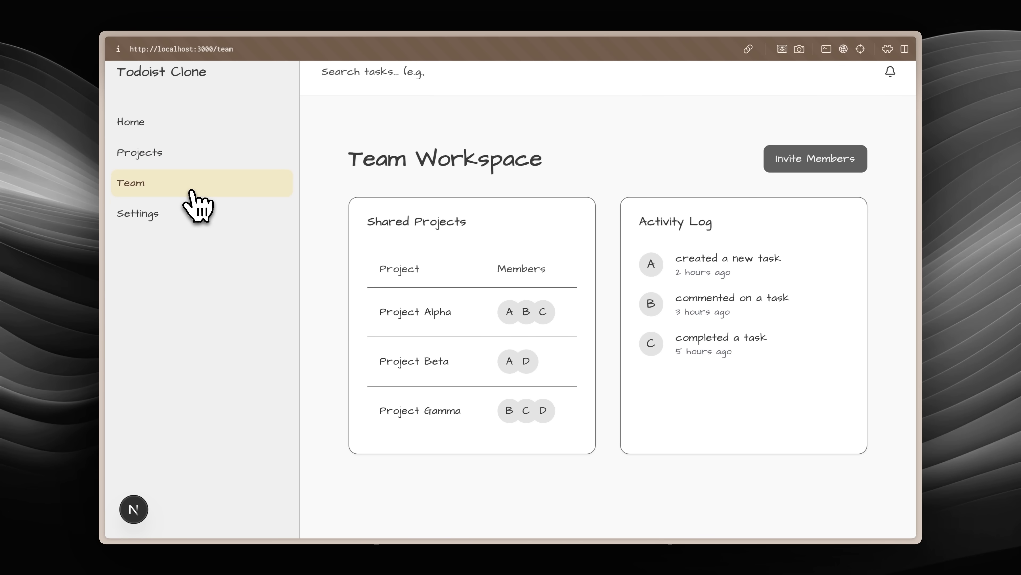
click(138, 205)
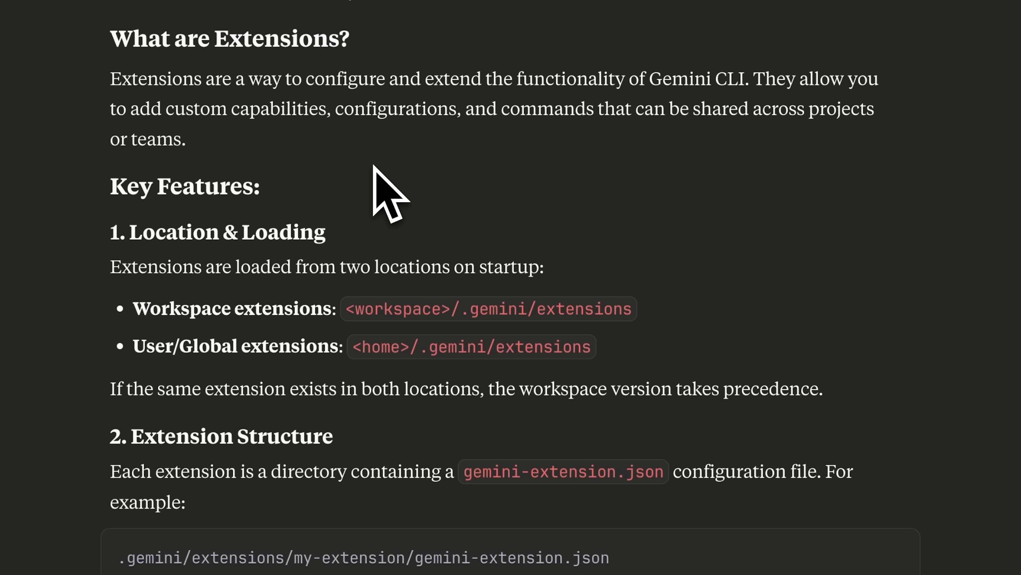
scroll(down, 3)
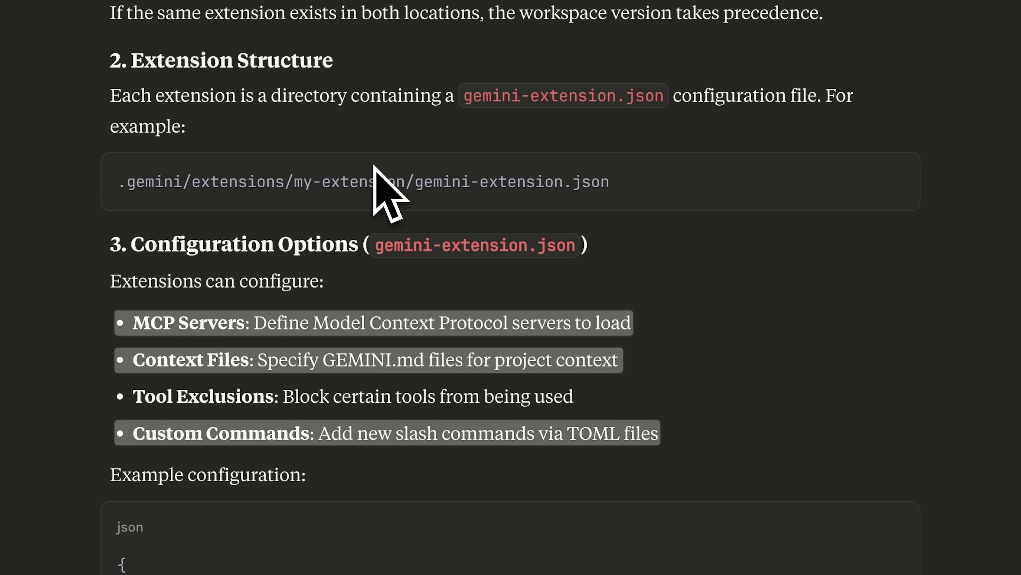
scroll(down, 3)
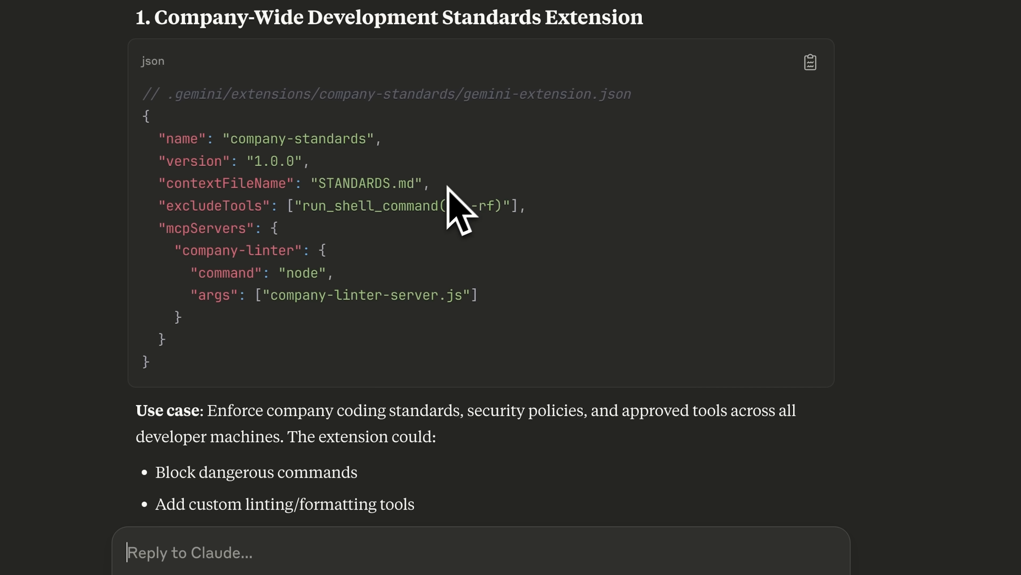
mouse_move(416, 234)
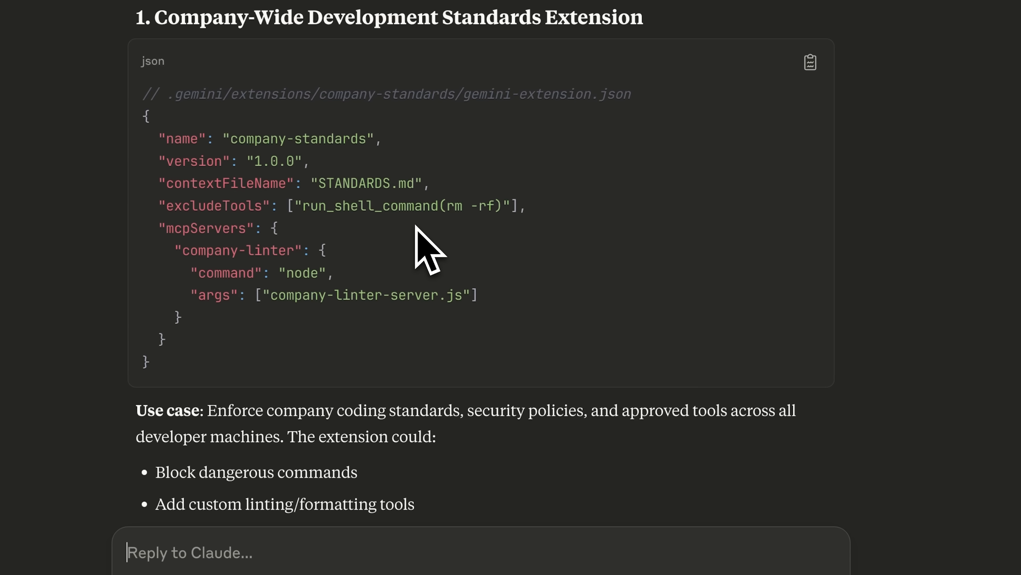
mouse_move(427, 235)
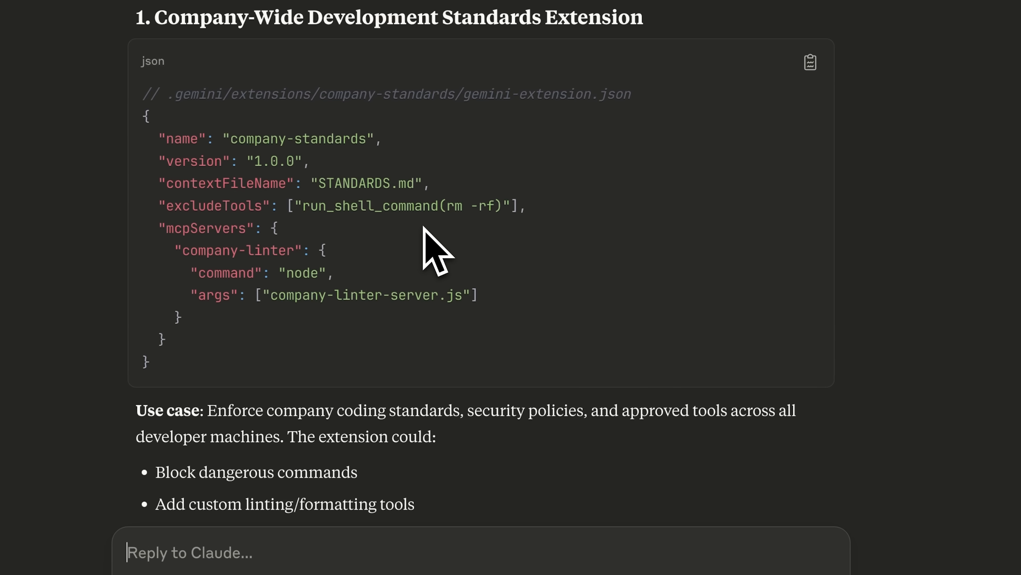
mouse_move(462, 287)
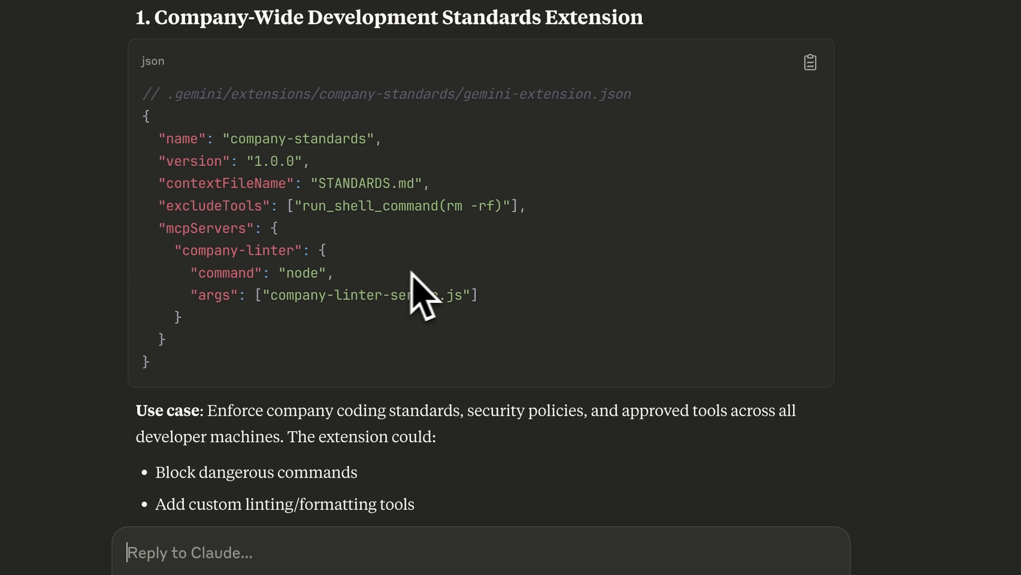
mouse_move(490, 277)
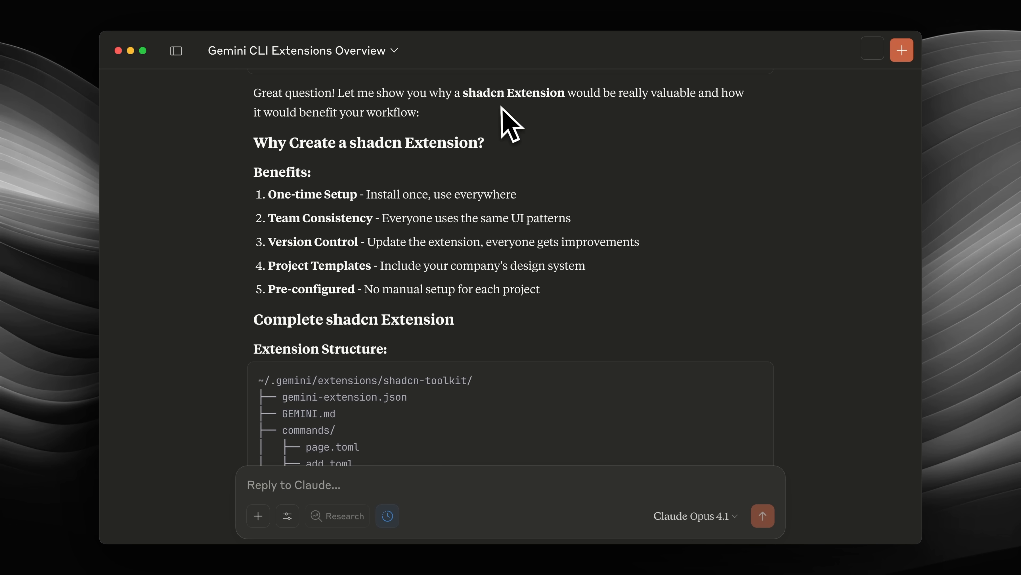
scroll(down, 3)
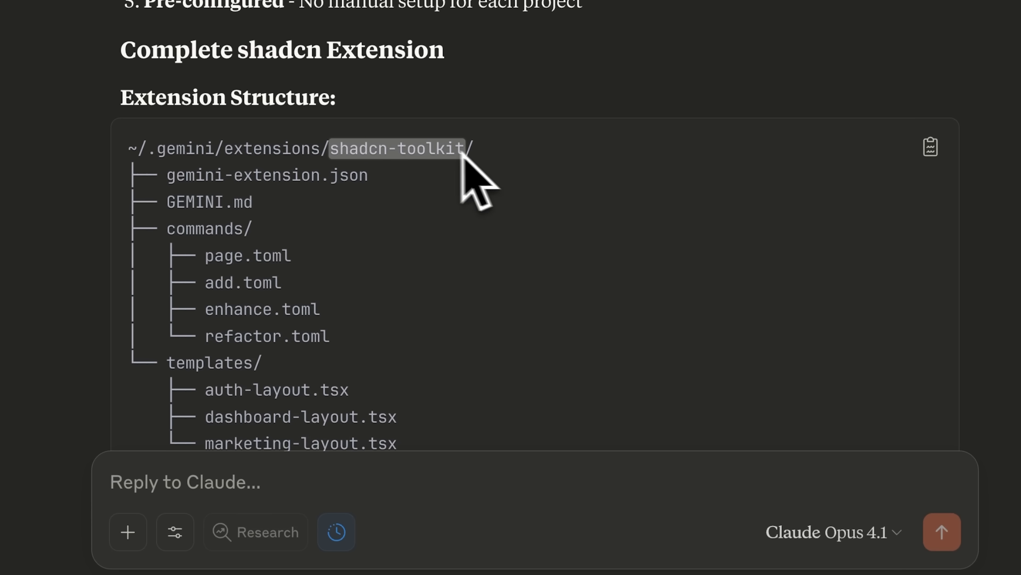
mouse_move(431, 214)
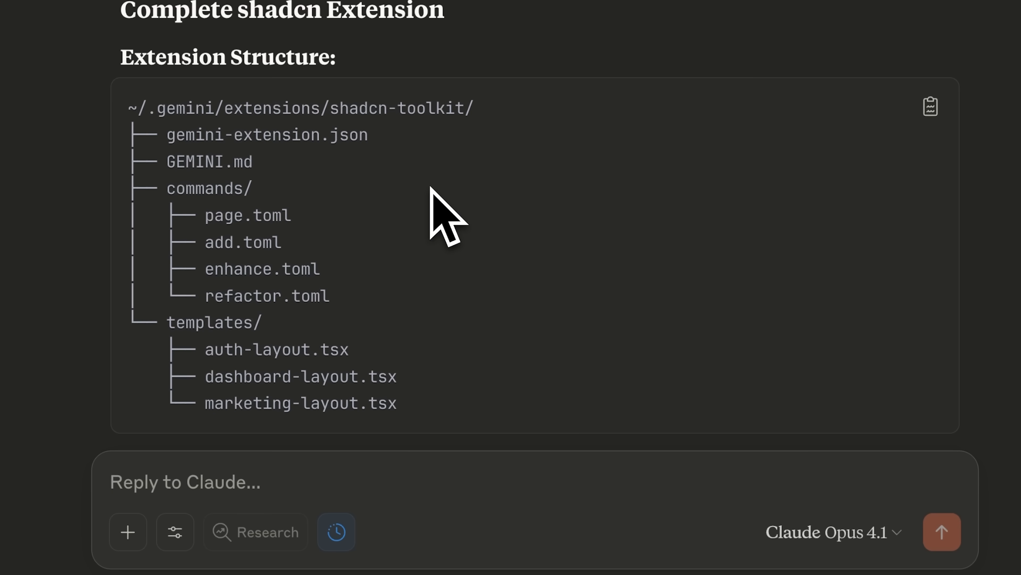
double_click(208, 162)
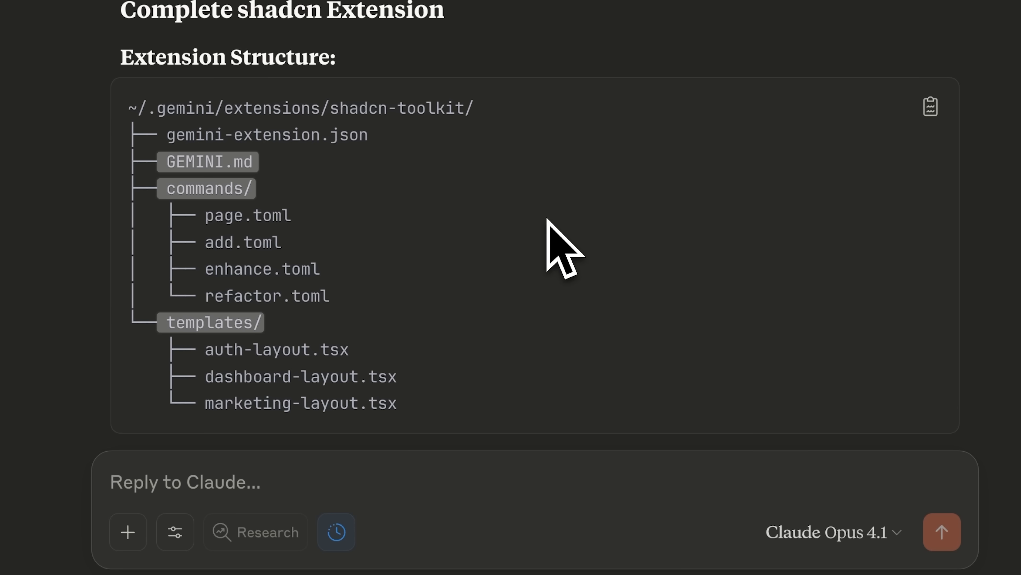
scroll(down, 3)
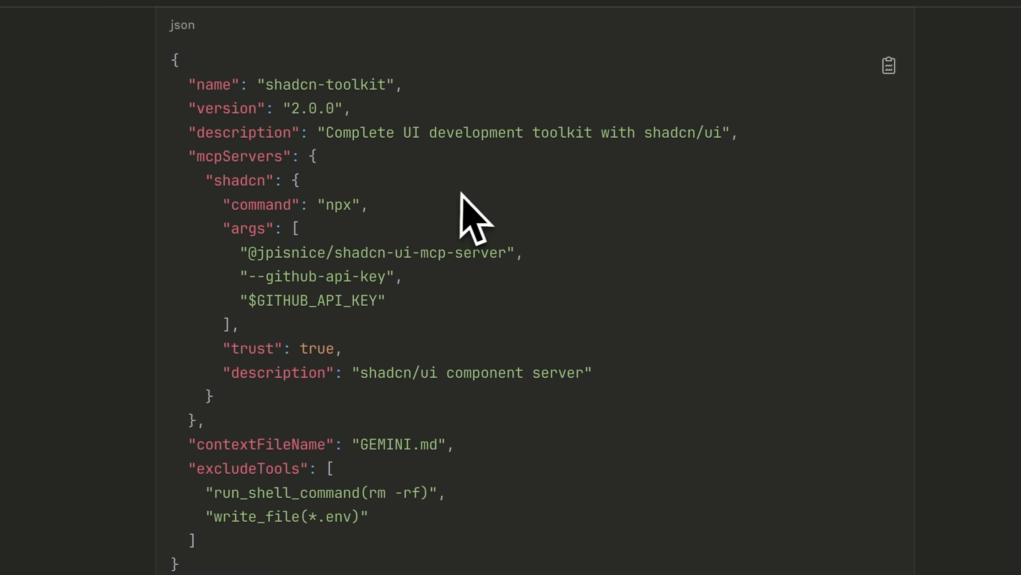
scroll(down, 3)
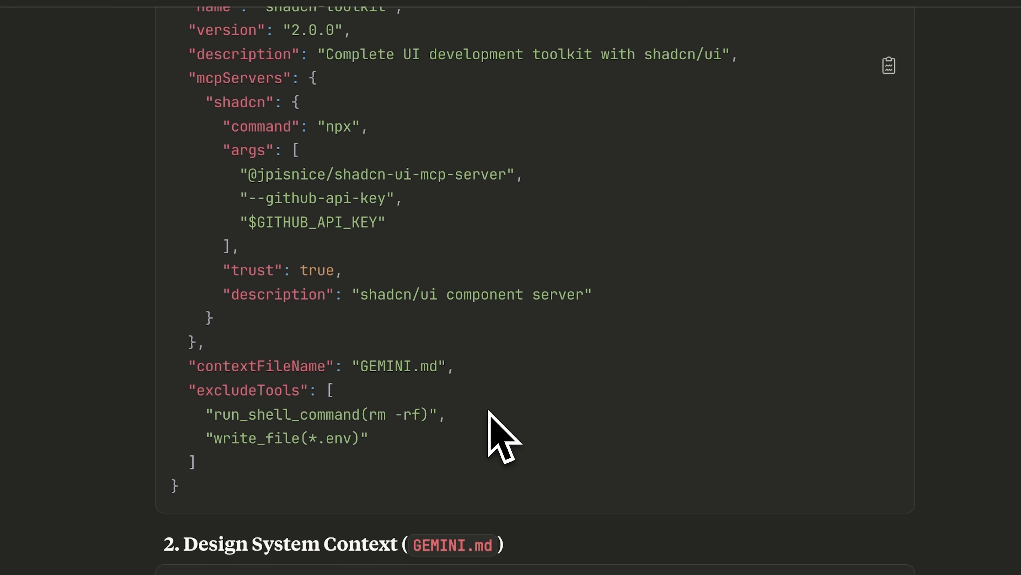
mouse_move(264, 469)
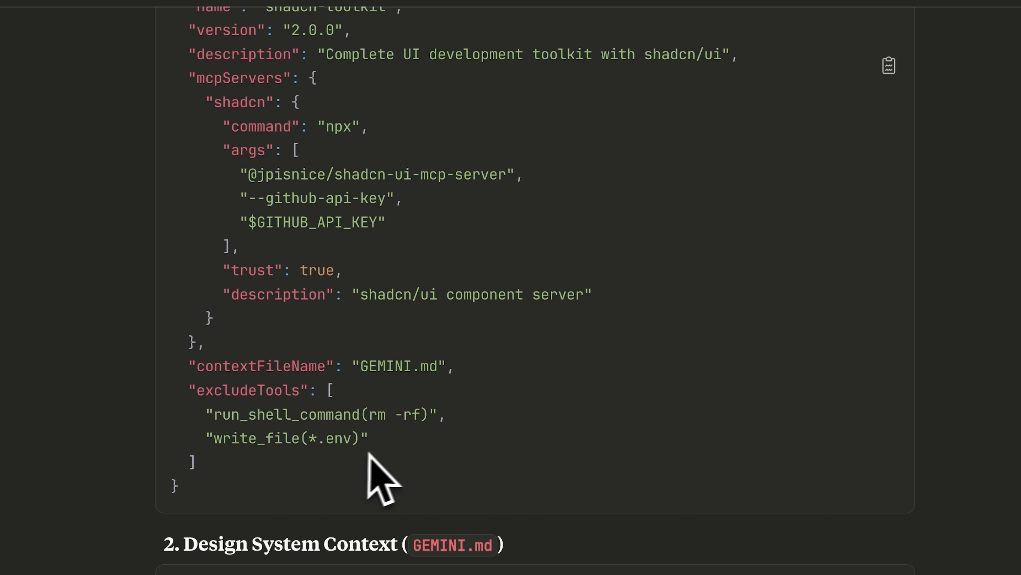
mouse_move(394, 445)
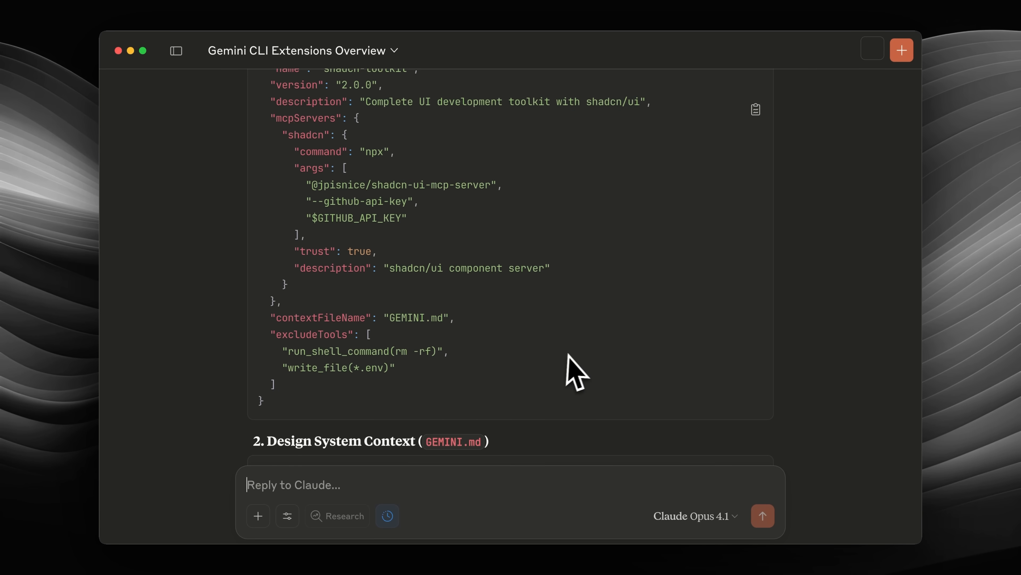
mouse_move(577, 379)
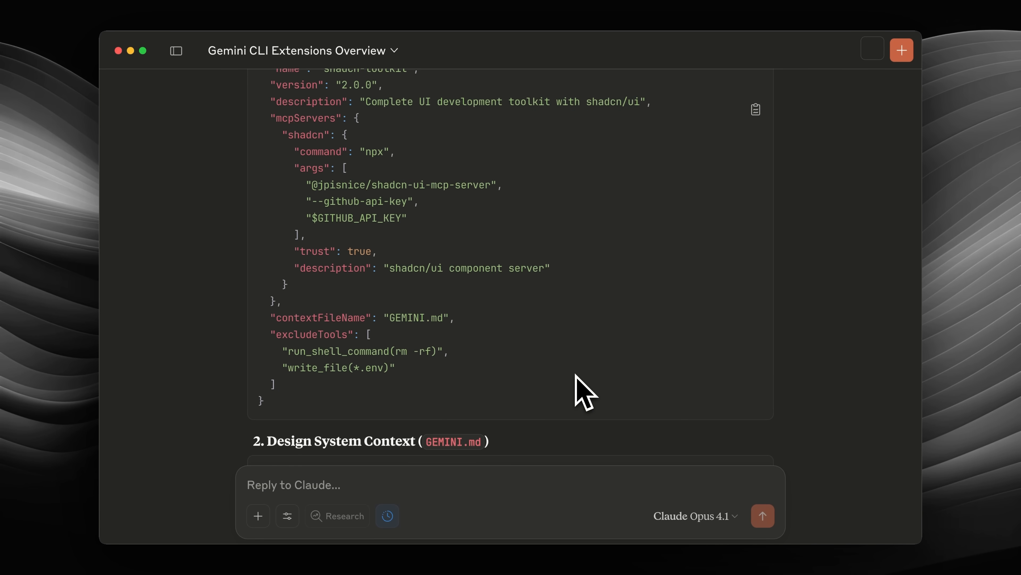